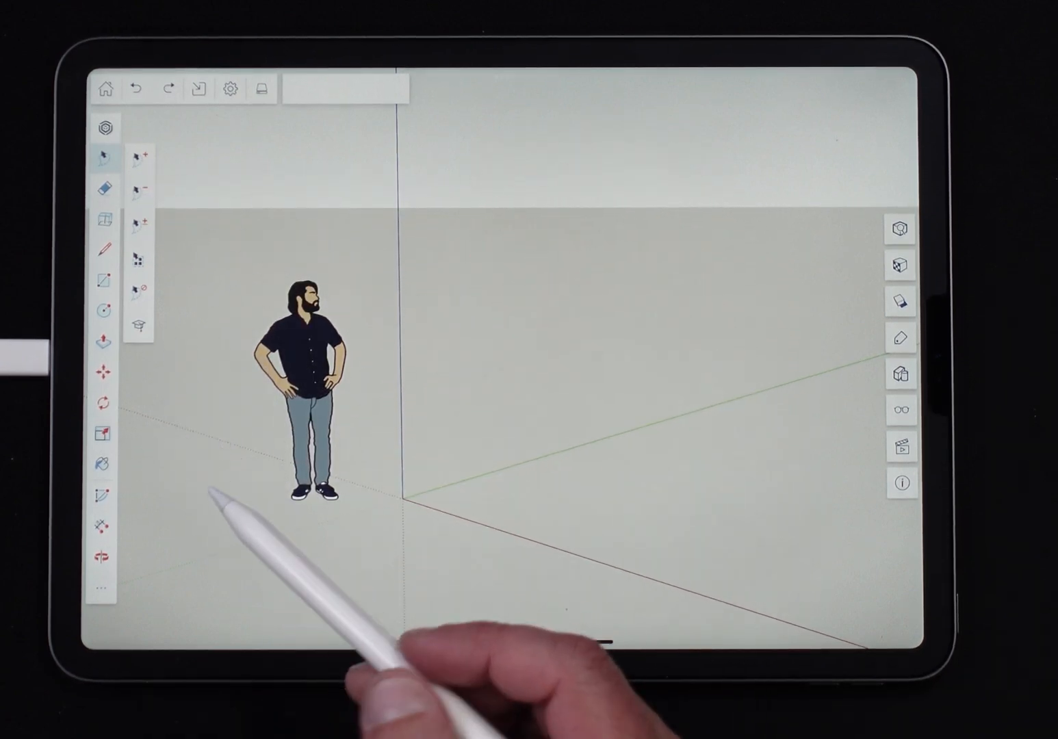
Choose the Arc tool from the arc flyout to begin drawing on the ground.
click(104, 156)
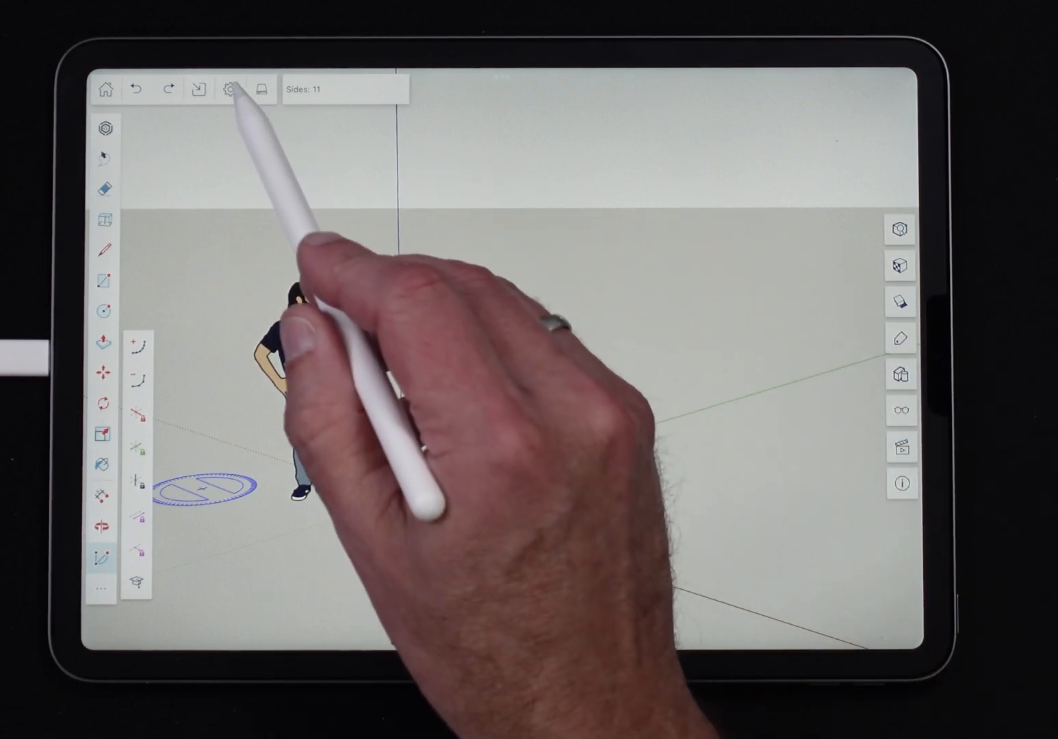
Confirm Pencil mode is Just Draw, then sweep an arc of about 70 degrees beside the figure.
click(230, 87)
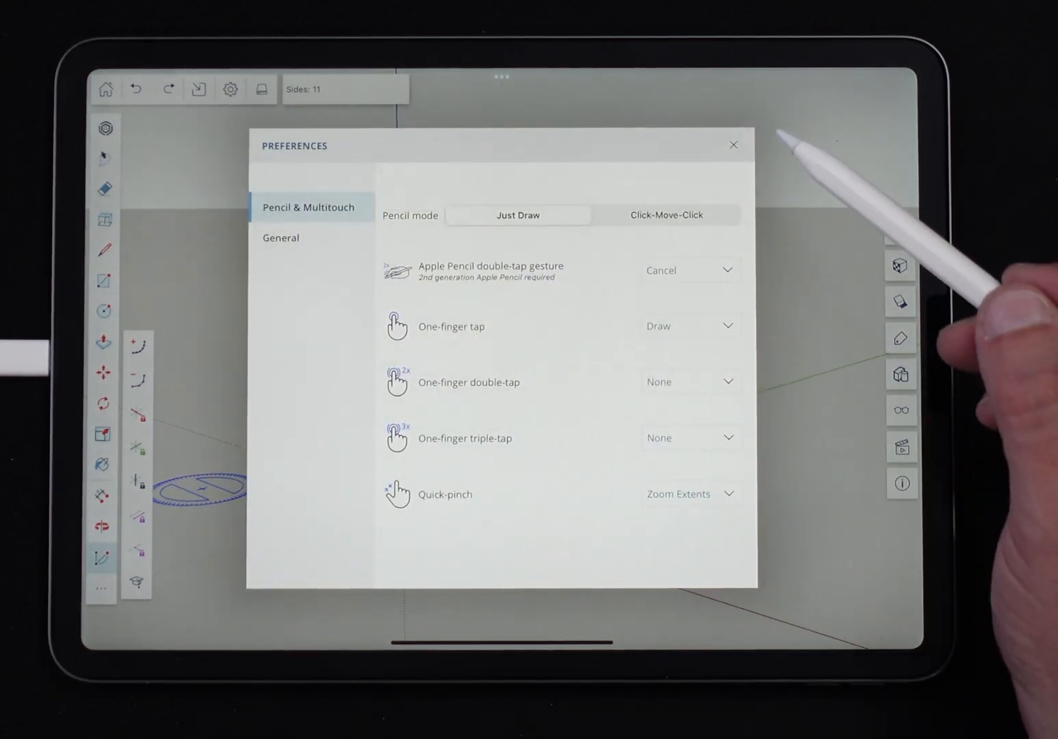
click(734, 145)
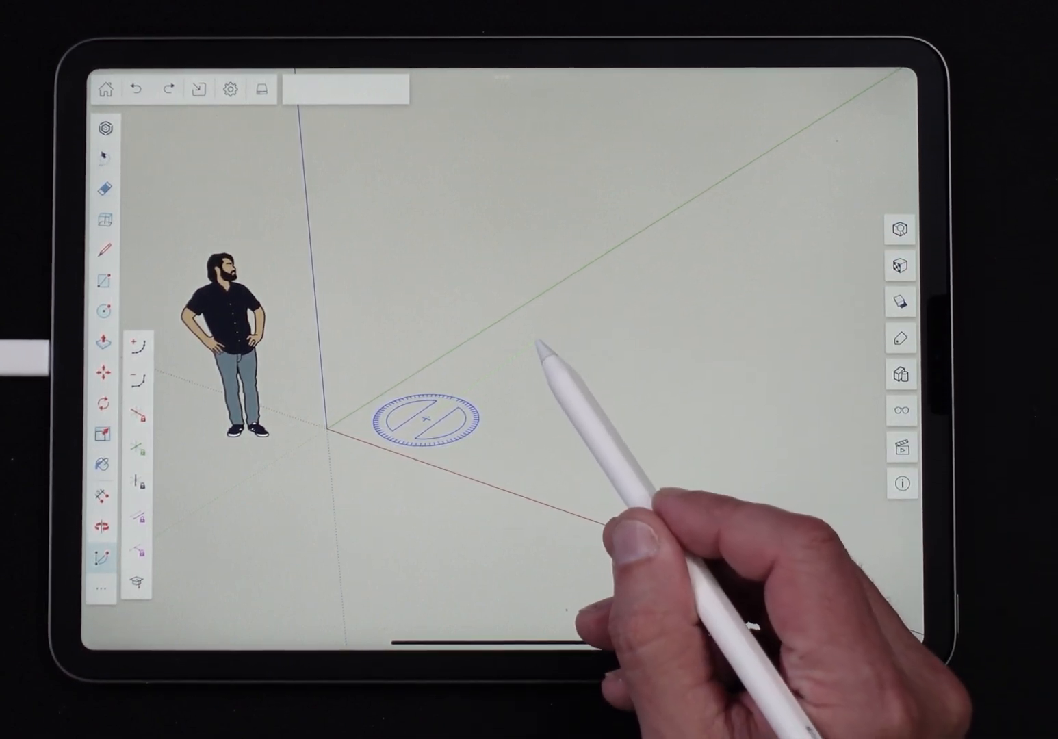
drag(540, 336, 630, 445)
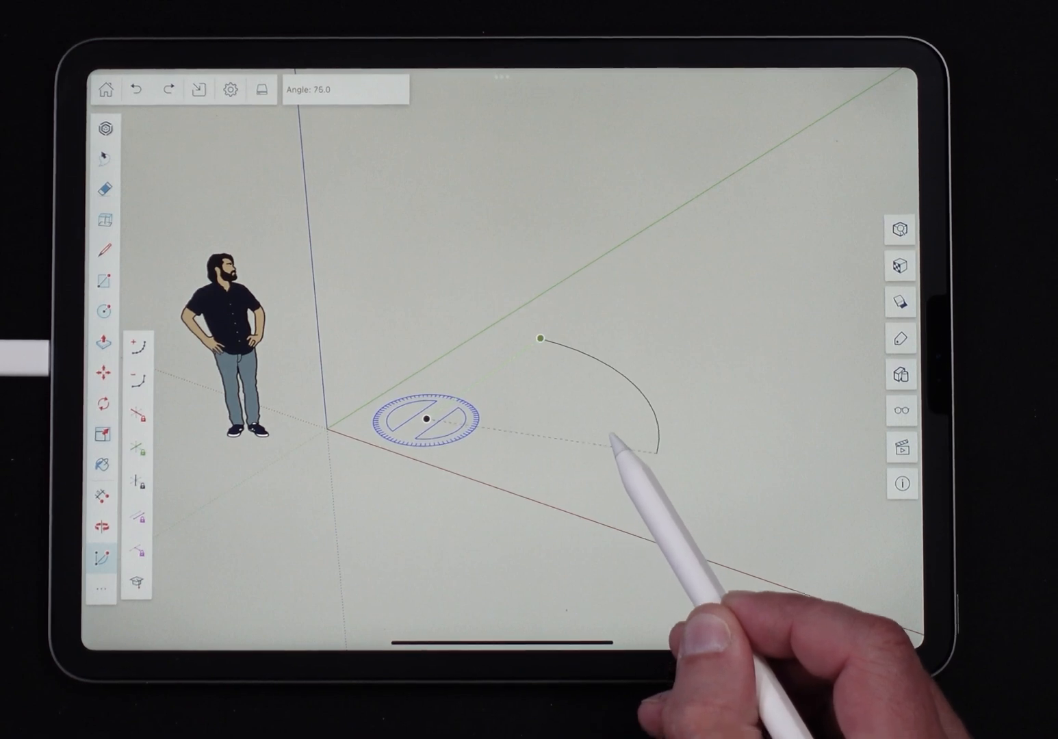
drag(637, 445, 596, 370)
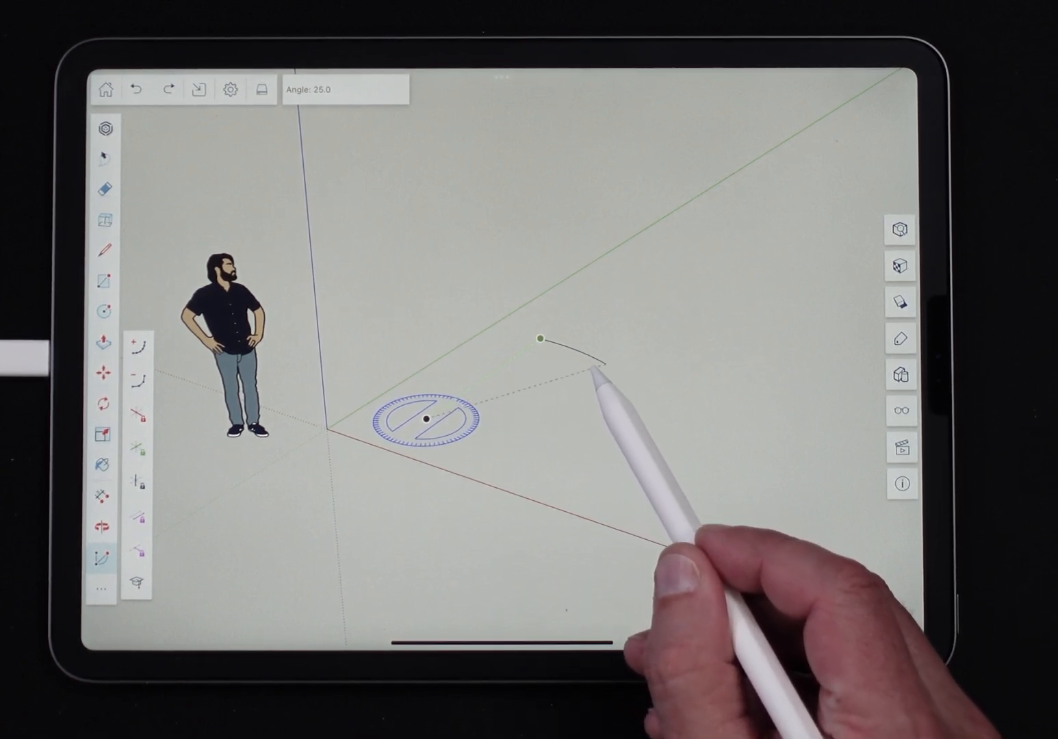
drag(589, 369, 644, 451)
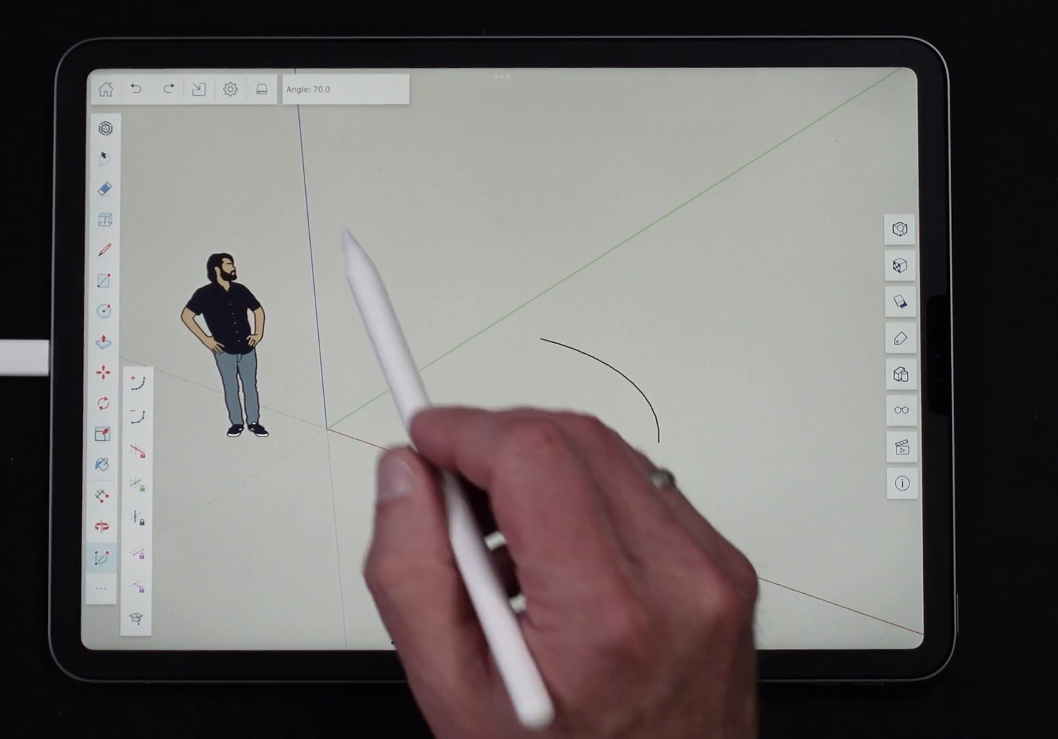
Switch Pencil mode to Click-Move-Click and draw a second arc of about 60 degrees to the right.
click(230, 89)
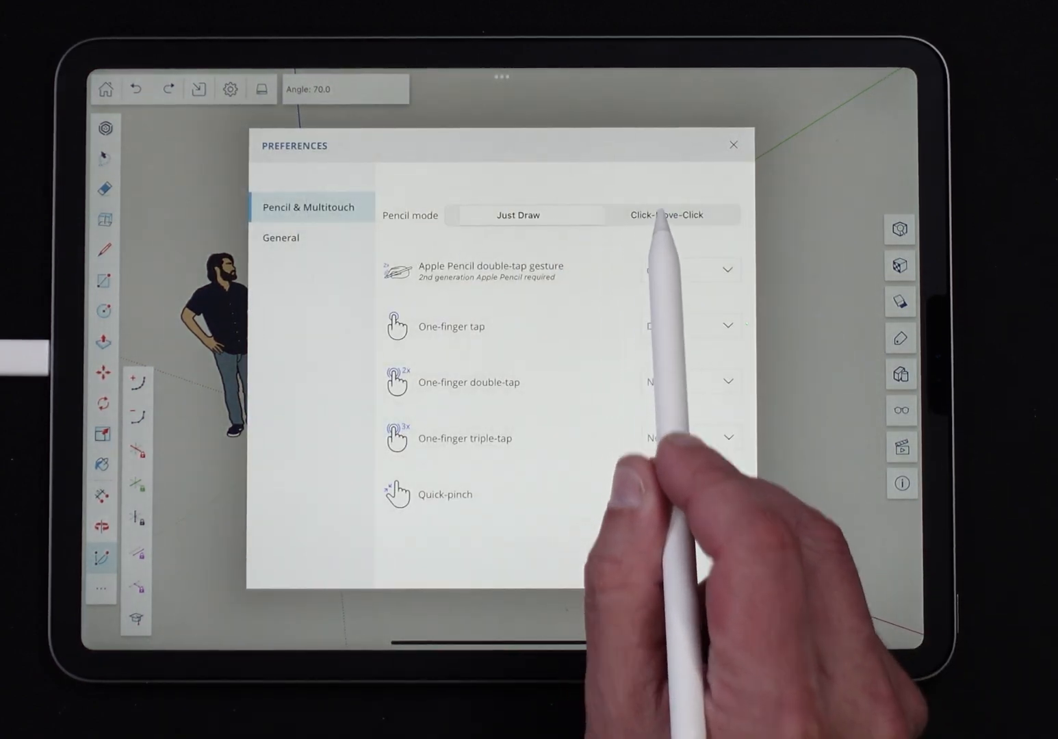
click(734, 145)
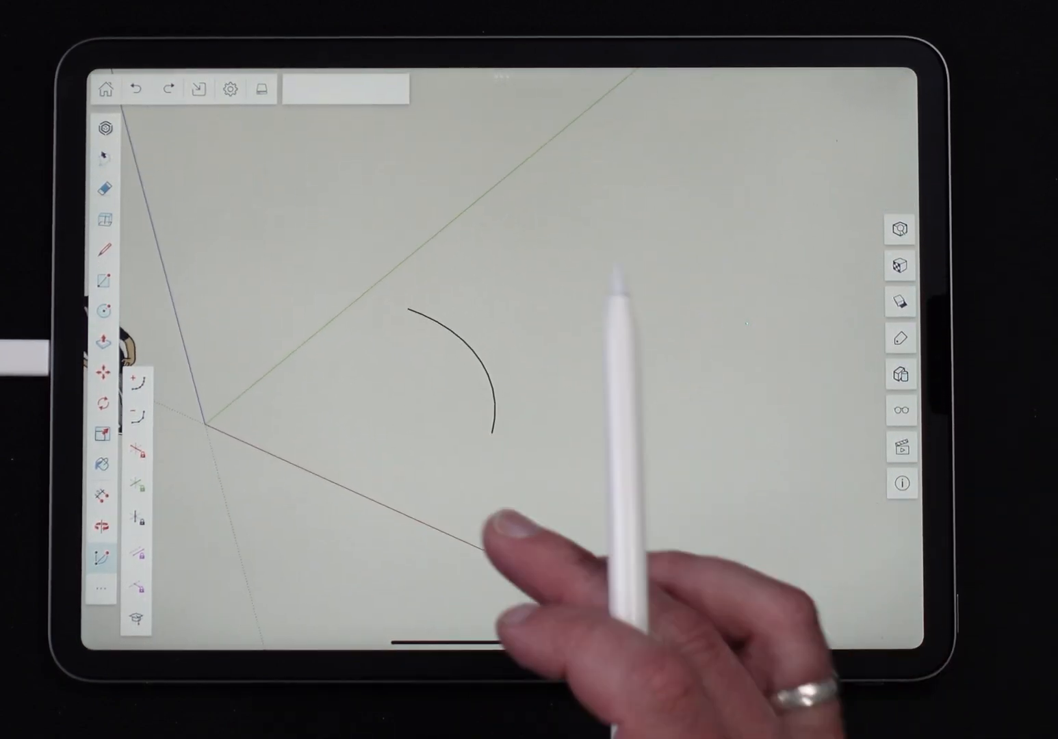
mouse_move(684, 445)
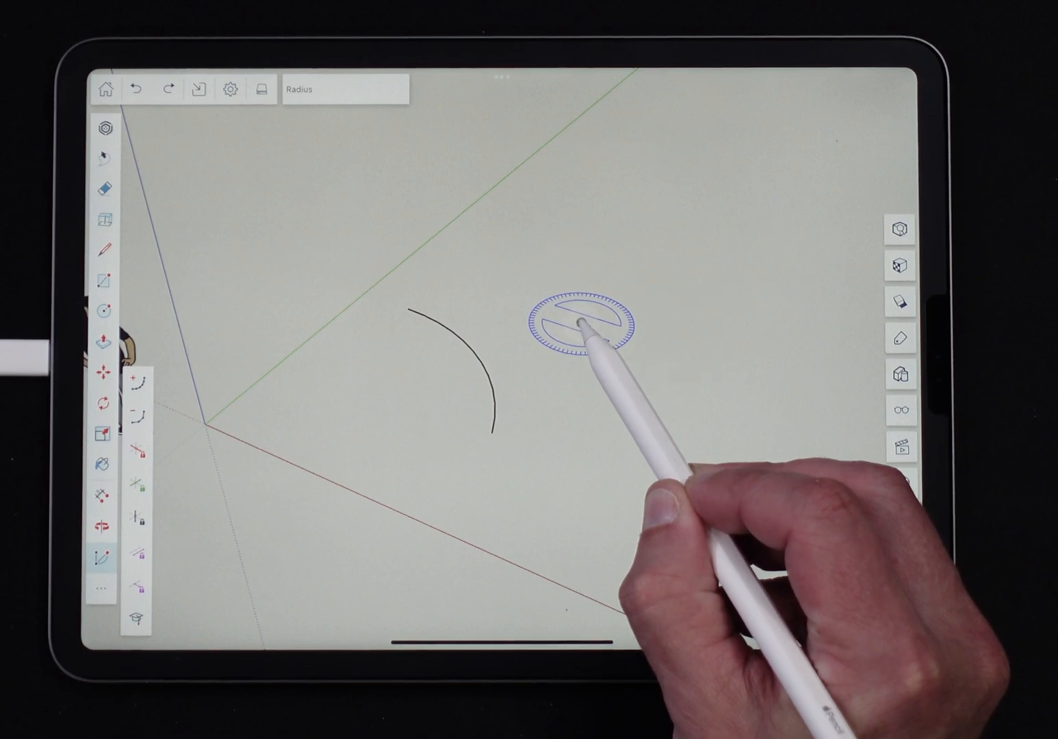
drag(577, 322, 705, 235)
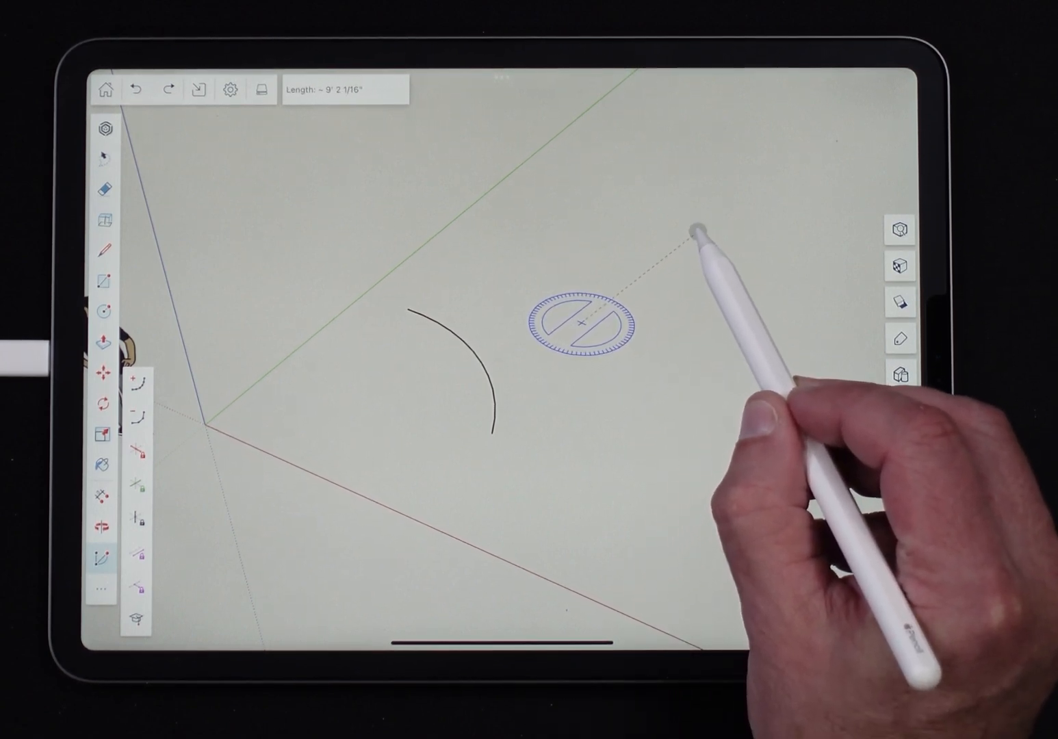
drag(698, 233, 794, 332)
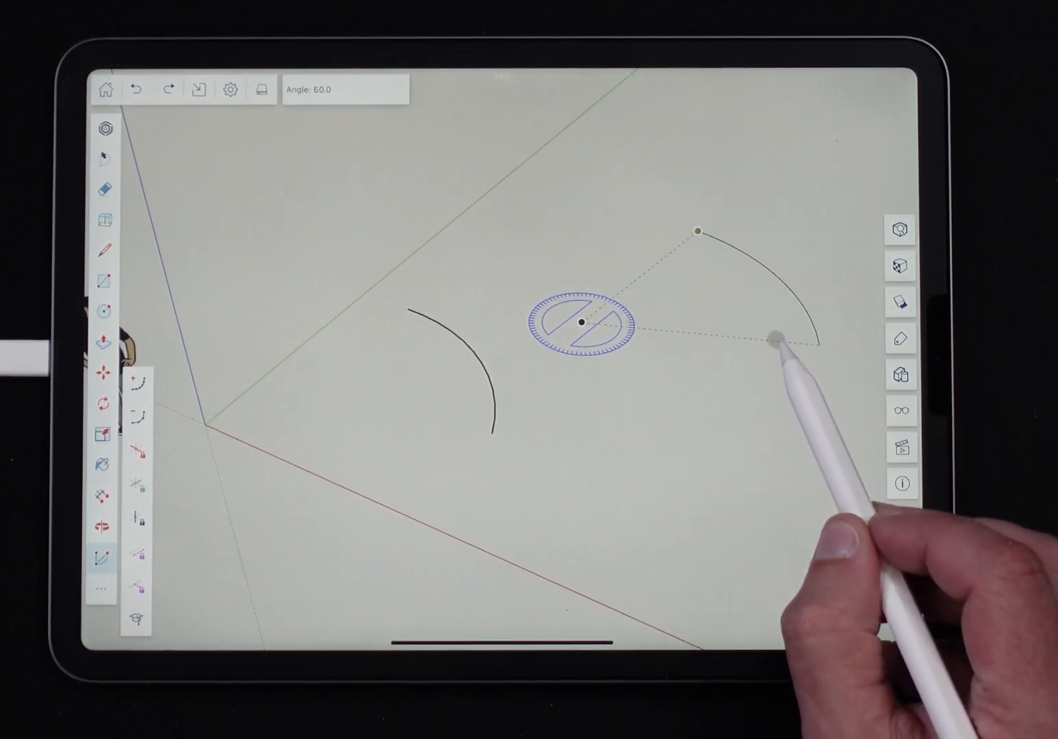
drag(794, 328, 691, 465)
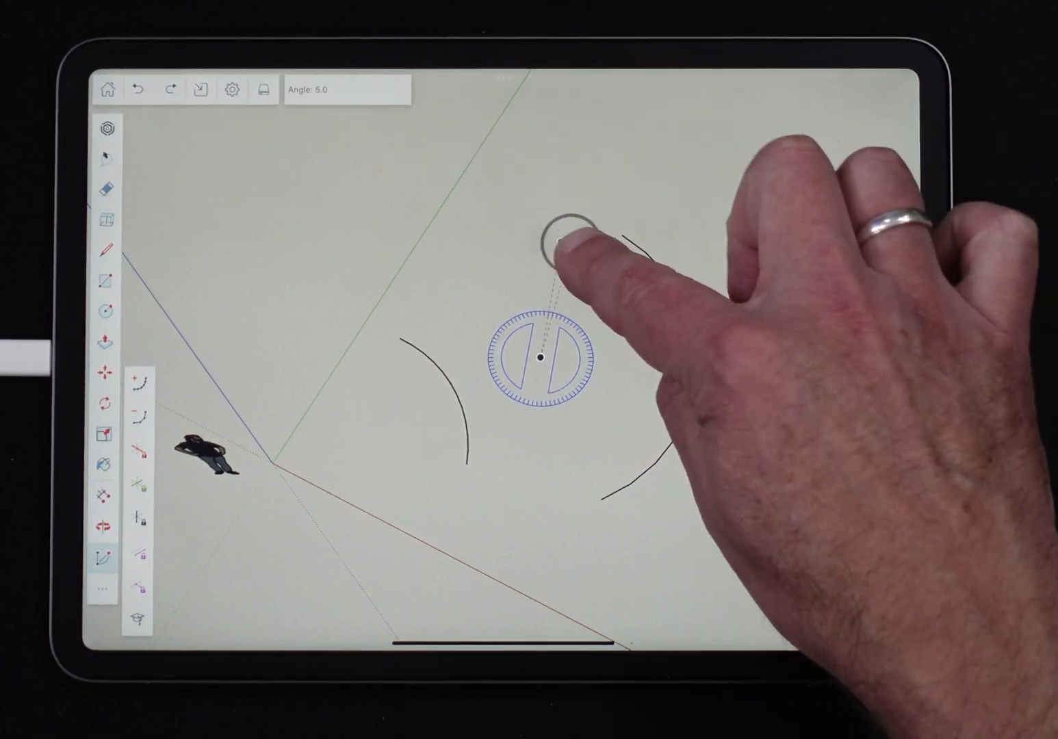
Sweep another arc near top centre using one-finger input in the top view.
drag(564, 247, 647, 349)
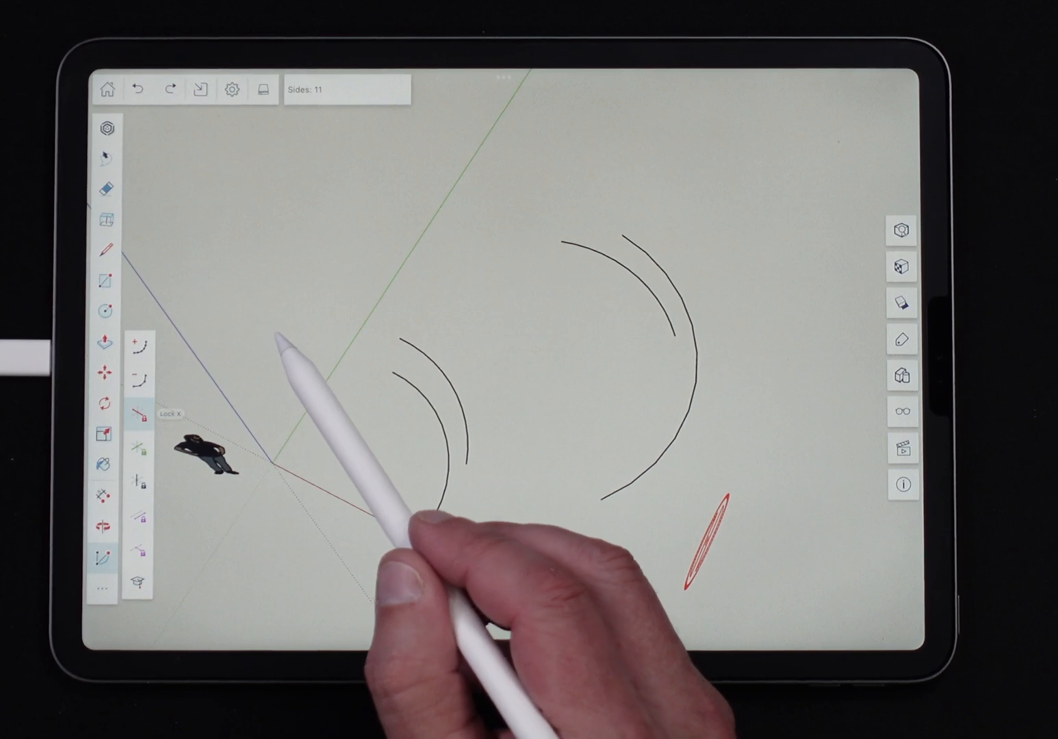
Draw an arc of about 95 degrees at the upper left of the ground.
drag(705, 541, 274, 349)
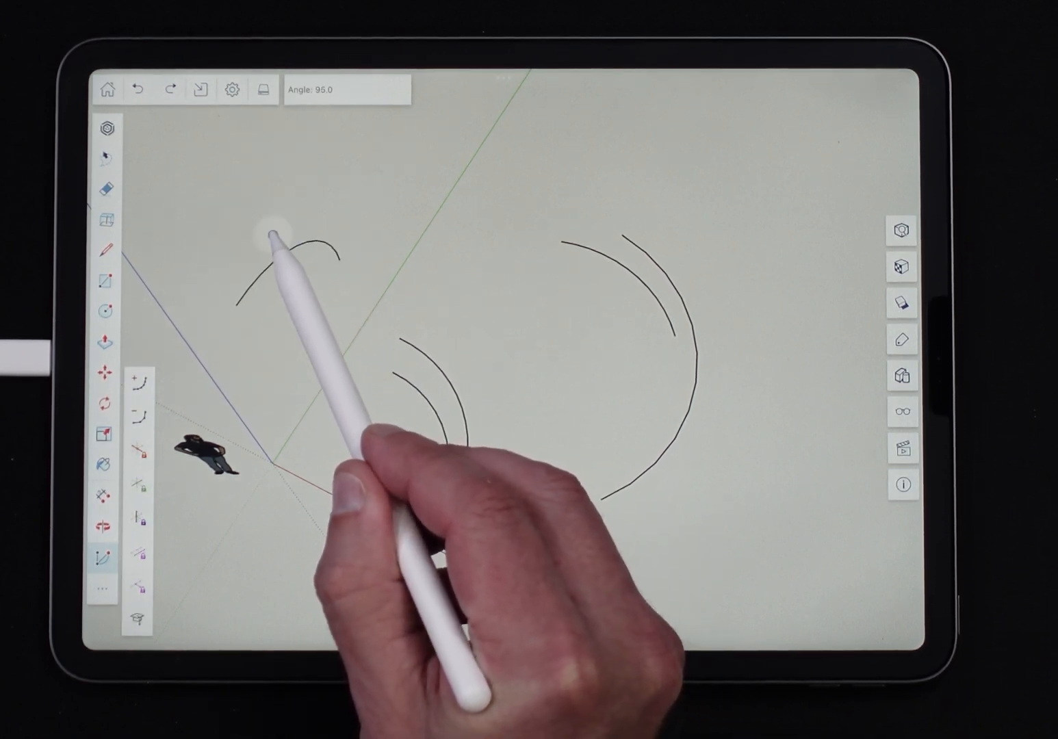
click(140, 465)
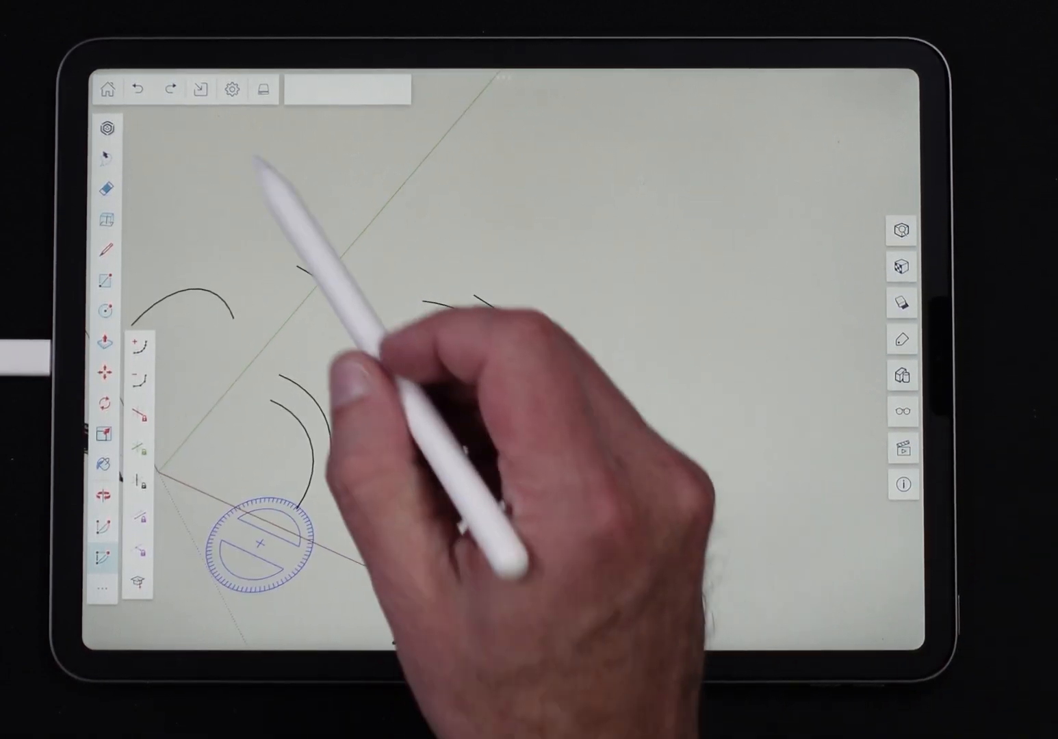
Close Preferences, then draw a pie-slice face and sweep a second one of about 85 degrees above it.
click(232, 90)
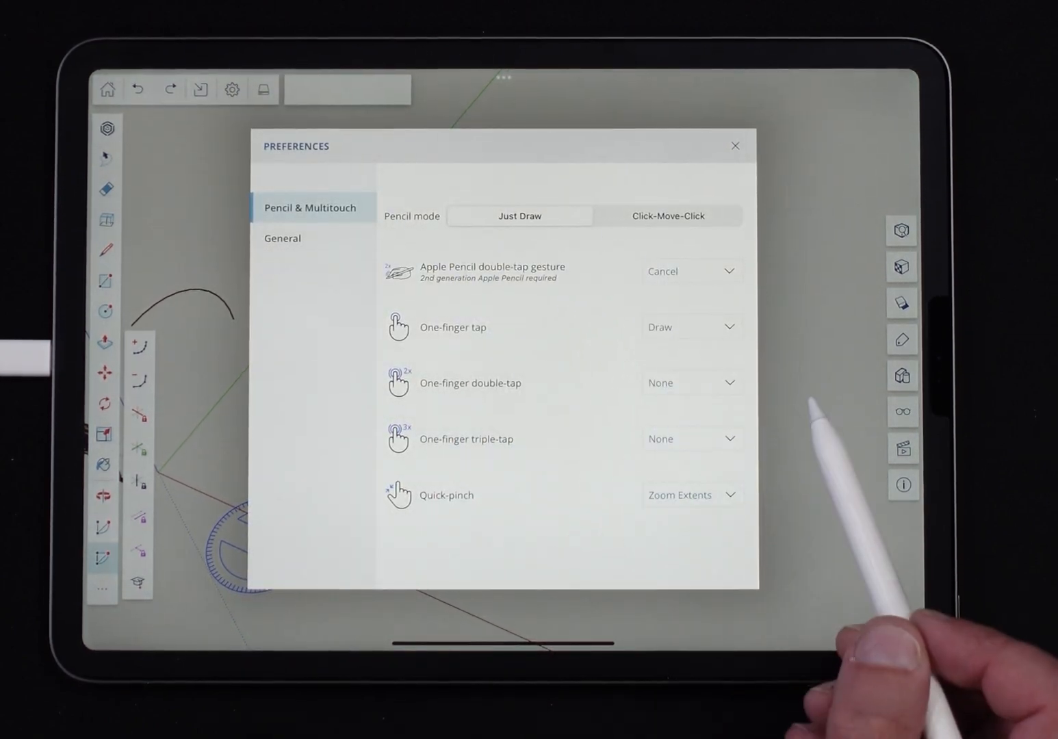
click(735, 145)
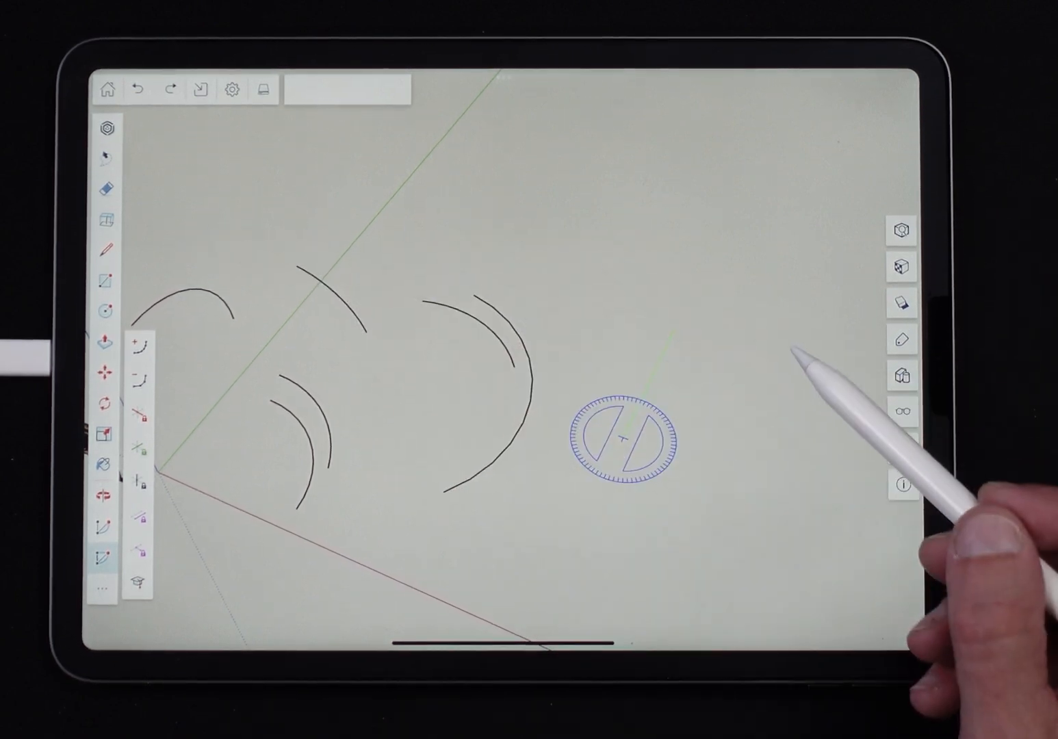
drag(625, 438, 767, 422)
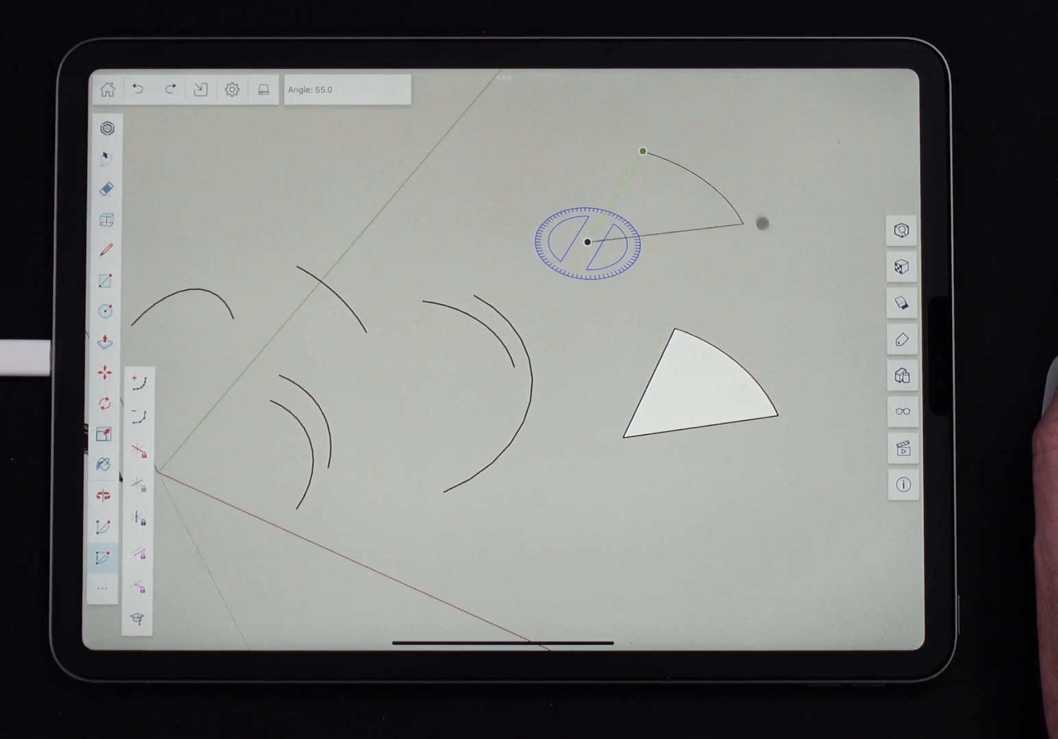
drag(764, 219, 791, 297)
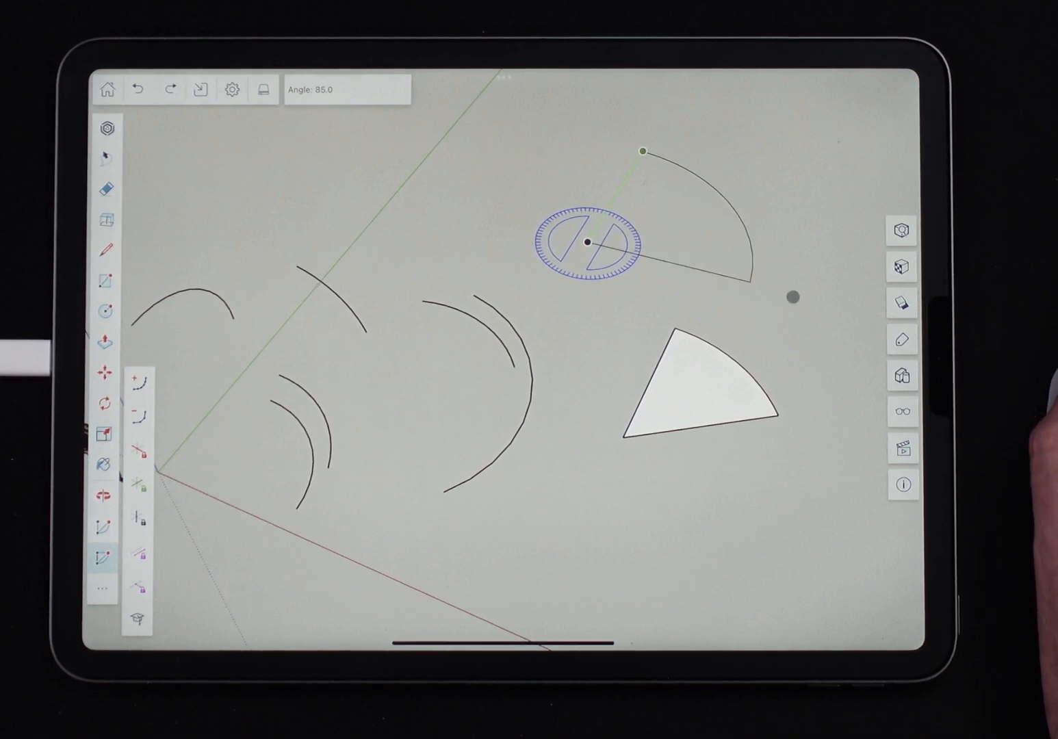